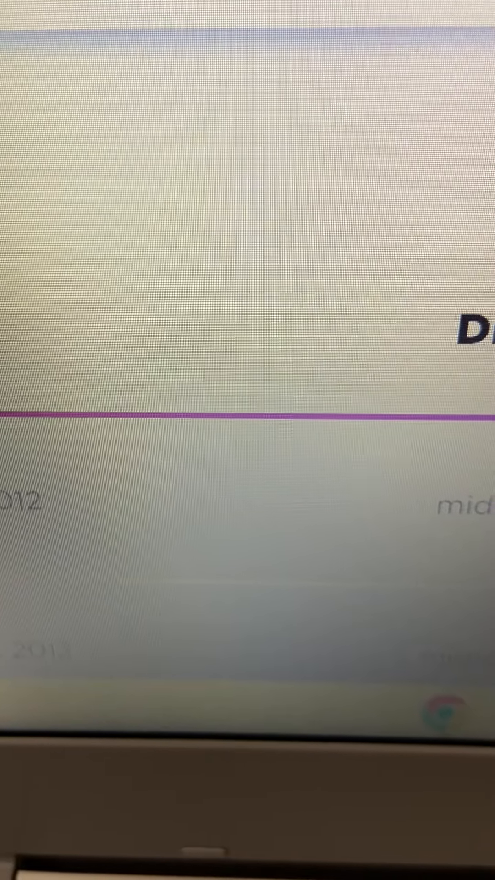
{"action": "scroll", "scroll_direction": "up", "scroll_amount": 3}
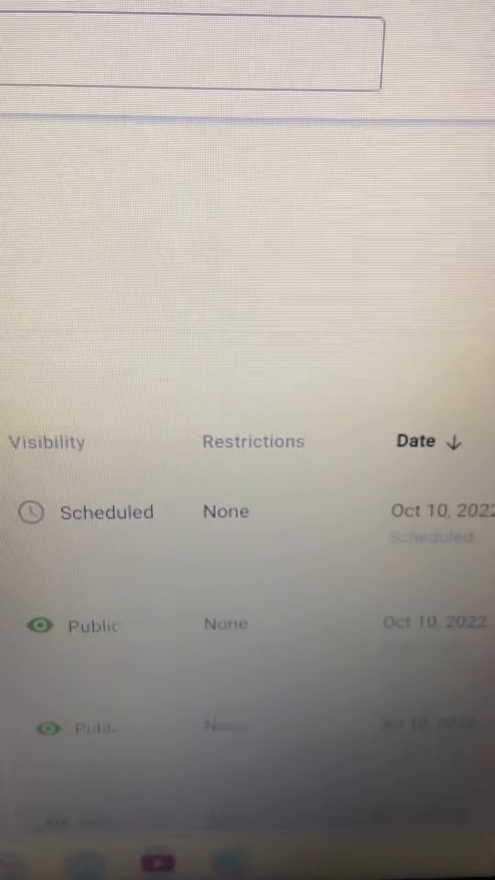
{"action": "scroll", "scroll_direction": "down", "scroll_amount": 3}
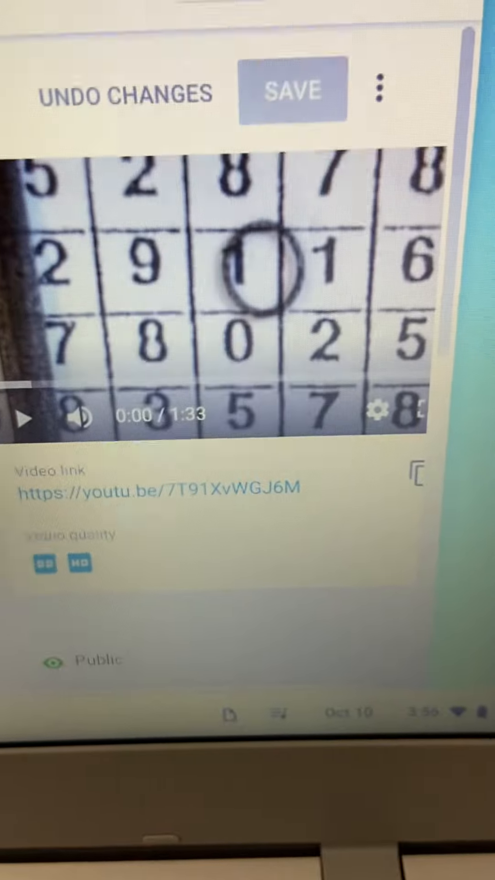
{"action": "scroll", "scroll_direction": "up", "scroll_amount": 3}
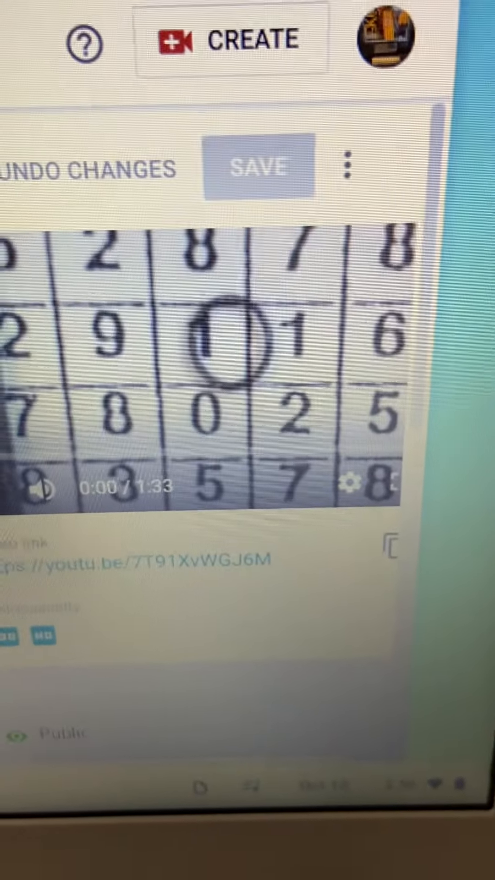